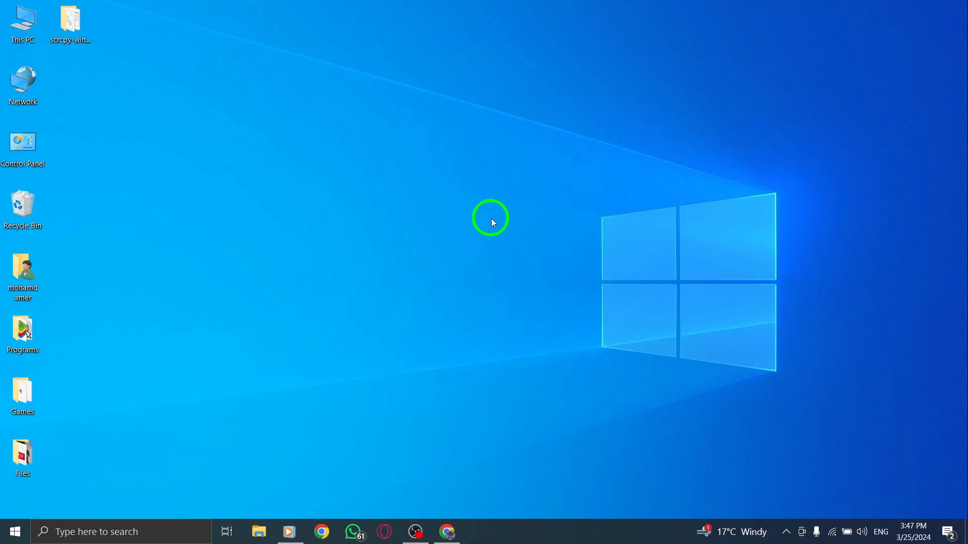
pyautogui.moveTo(486, 219)
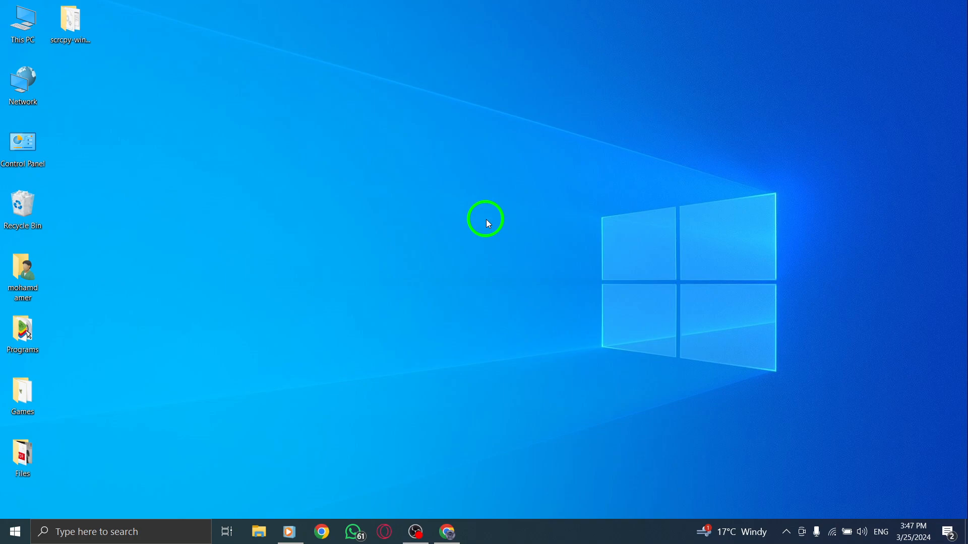
# Step: Bring up the browser with X and rerun the recent search 'asd'
pyautogui.click(447, 531)
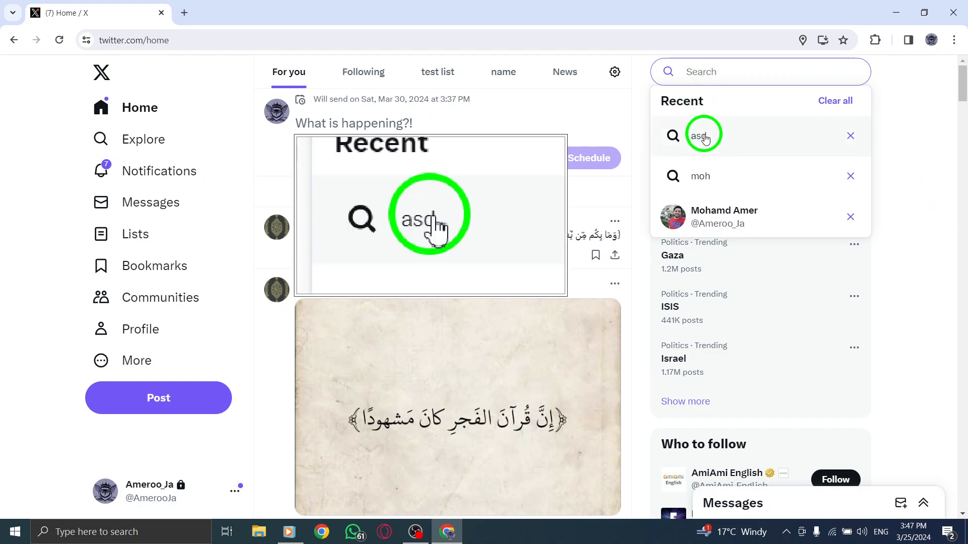
pyautogui.click(702, 135)
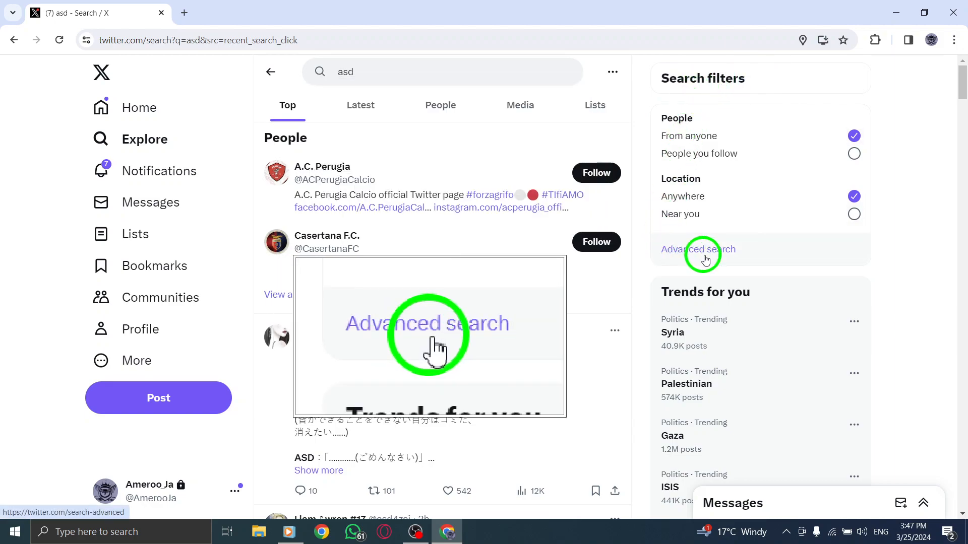
# Step: Reach the Advanced search form and scroll to the 'These hashtags' field
pyautogui.click(698, 249)
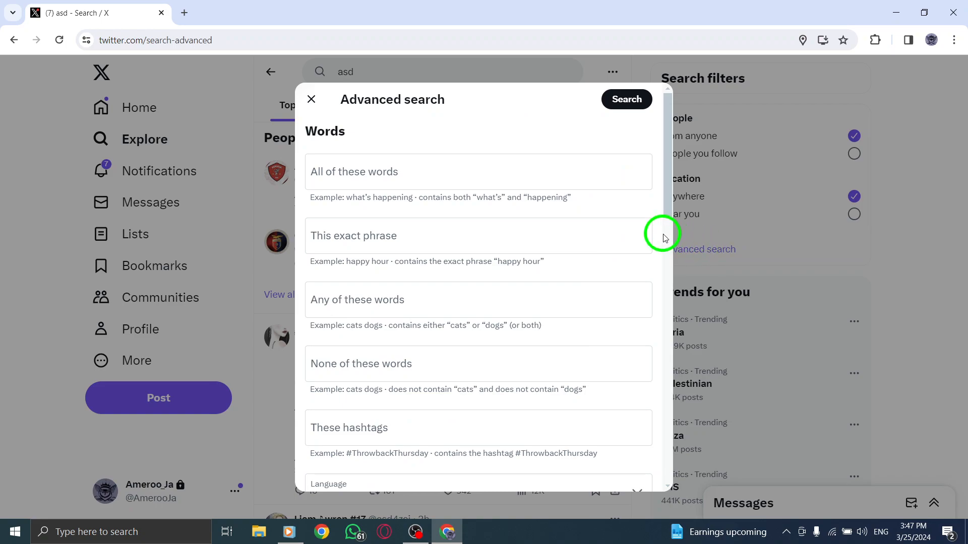
pyautogui.moveTo(473, 312)
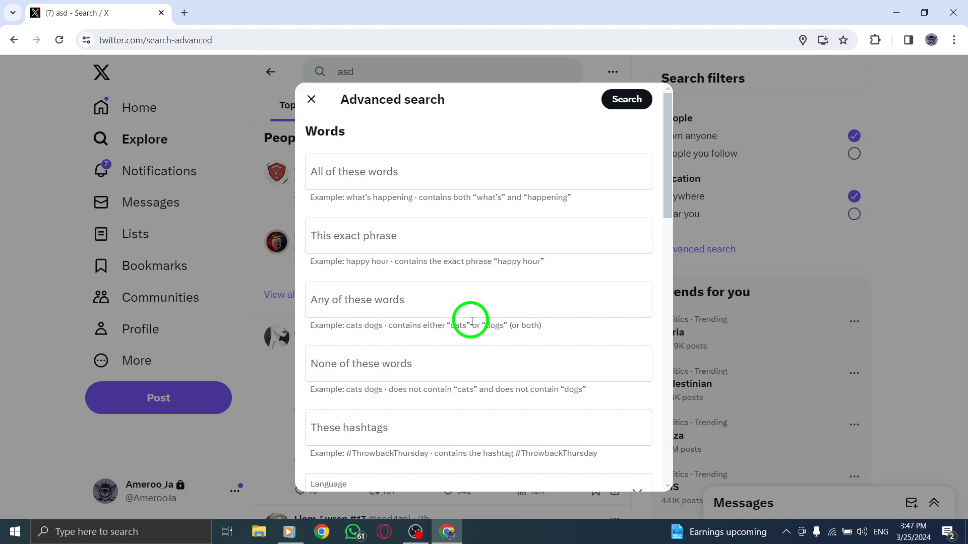
pyautogui.scroll(-3)
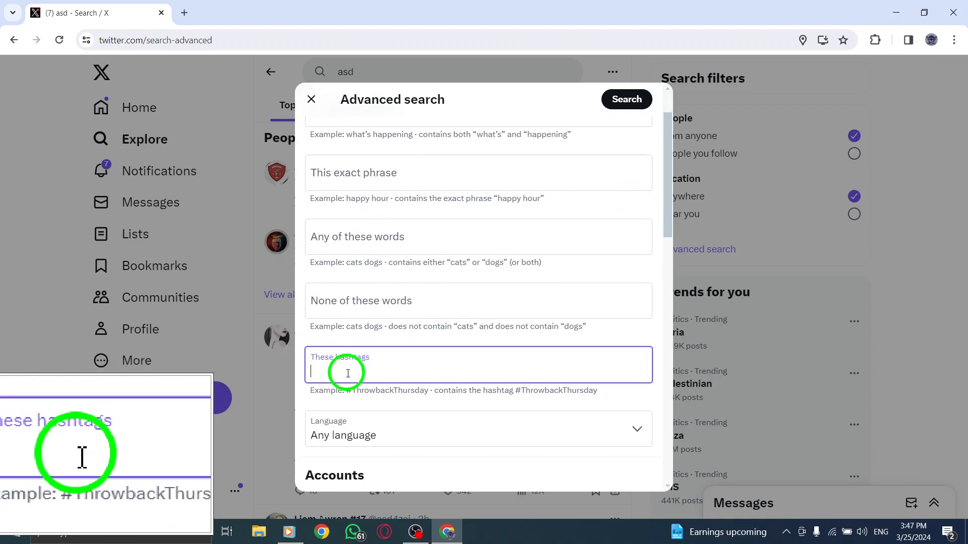
# Step: Search with 'asd#' as the hashtag, then minimize the browser to the desktop
pyautogui.press('Ctrl+3')
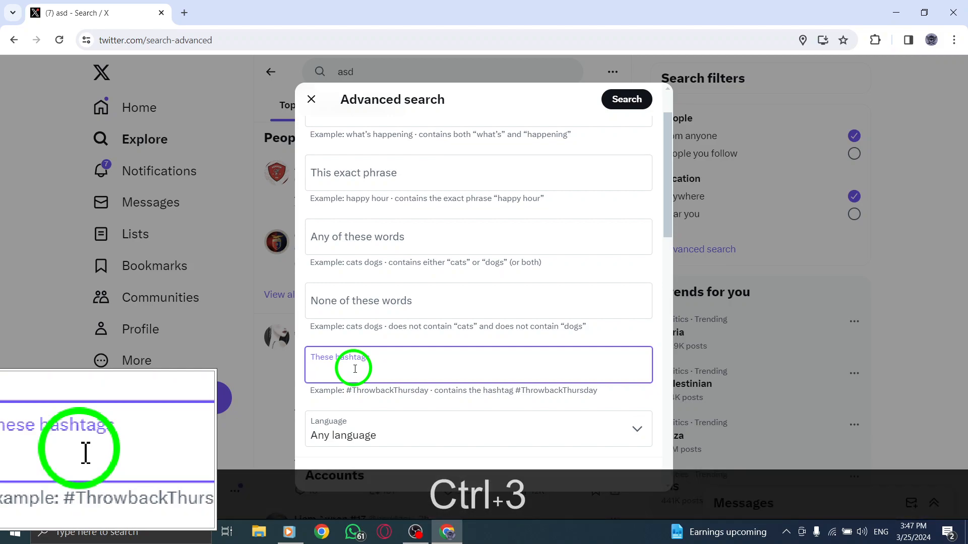
pyautogui.write('asd')
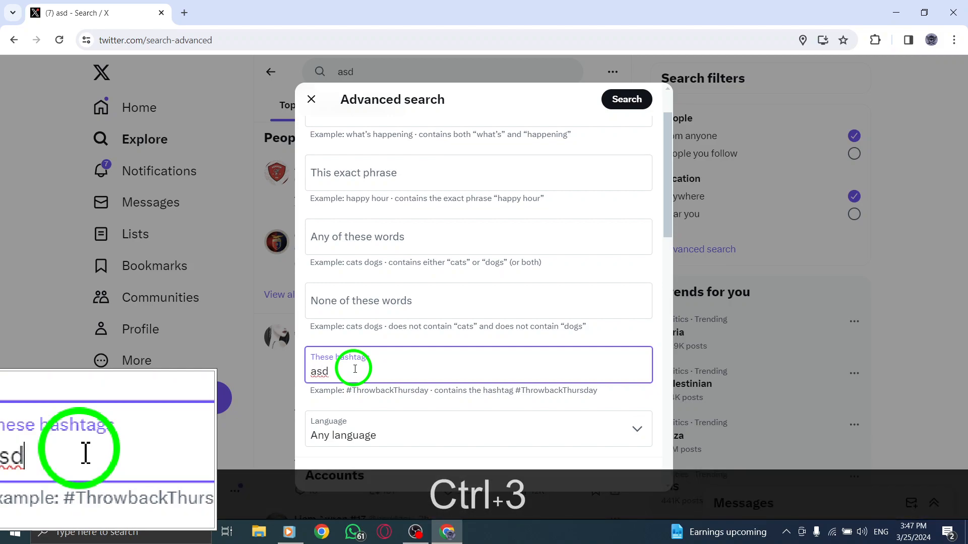
pyautogui.write('#')
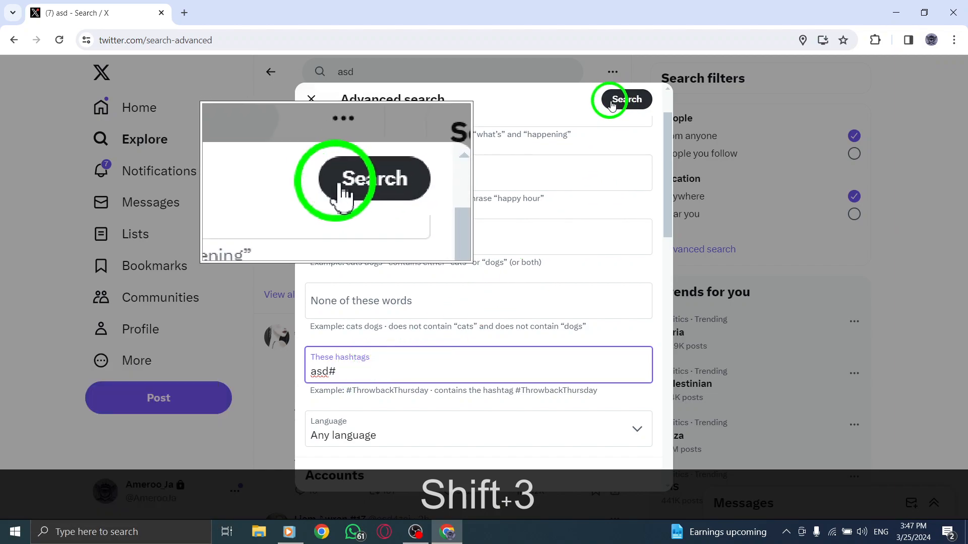
pyautogui.click(625, 99)
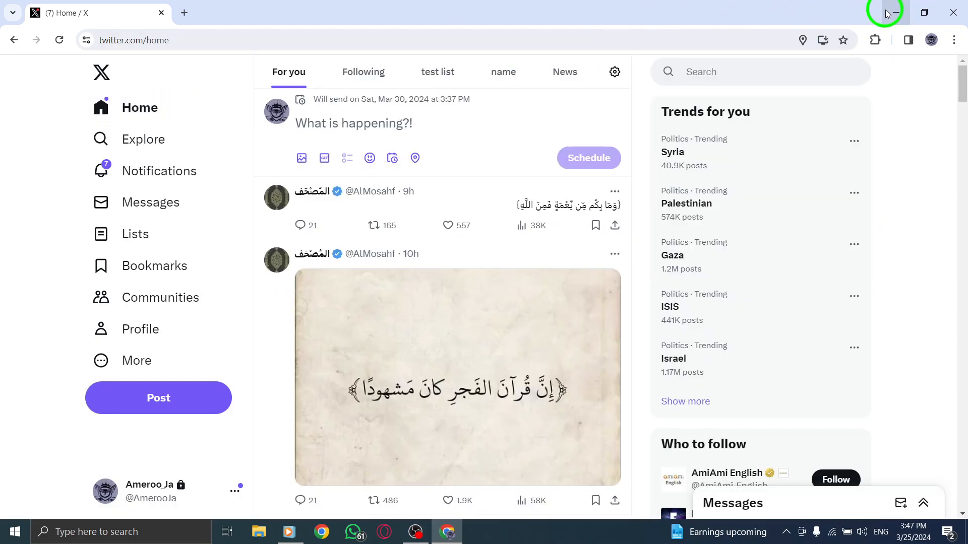
pyautogui.click(894, 12)
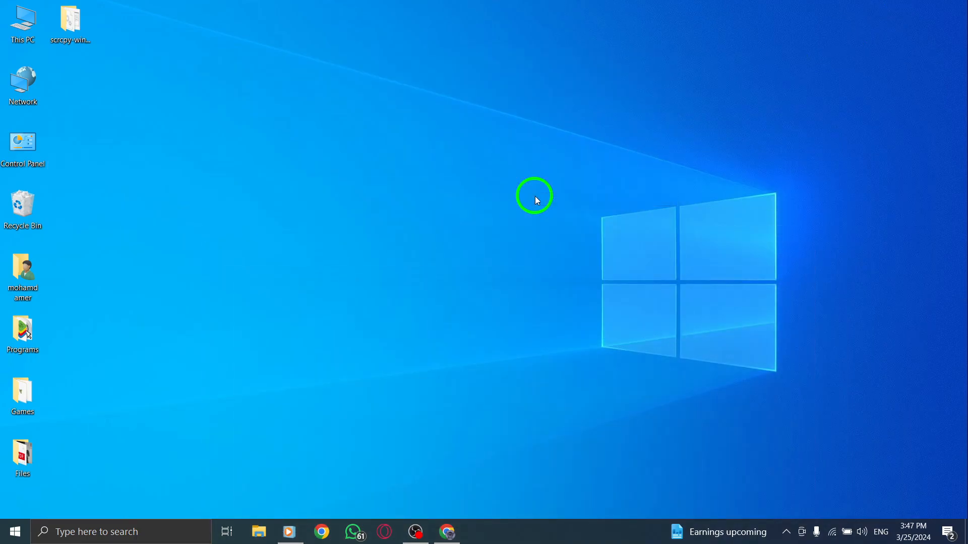